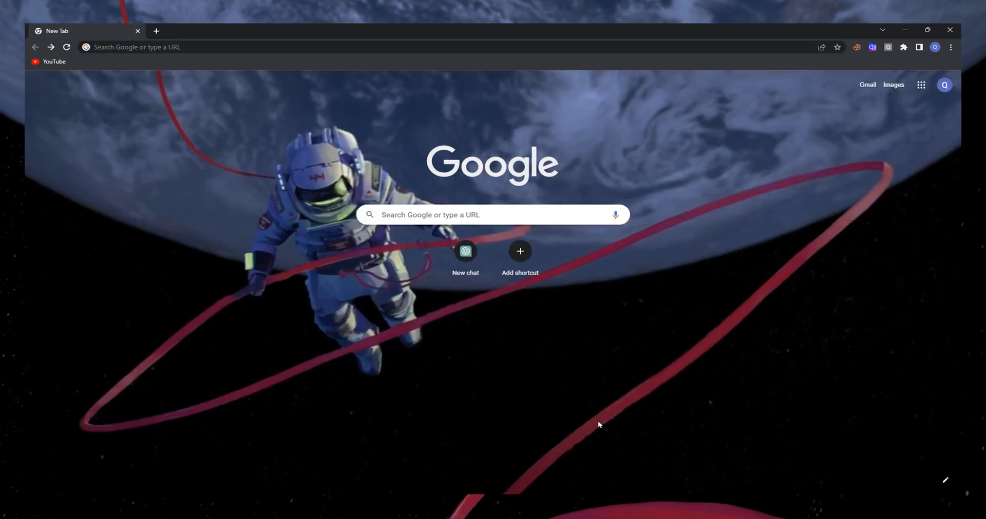
pyautogui.moveTo(819, 255)
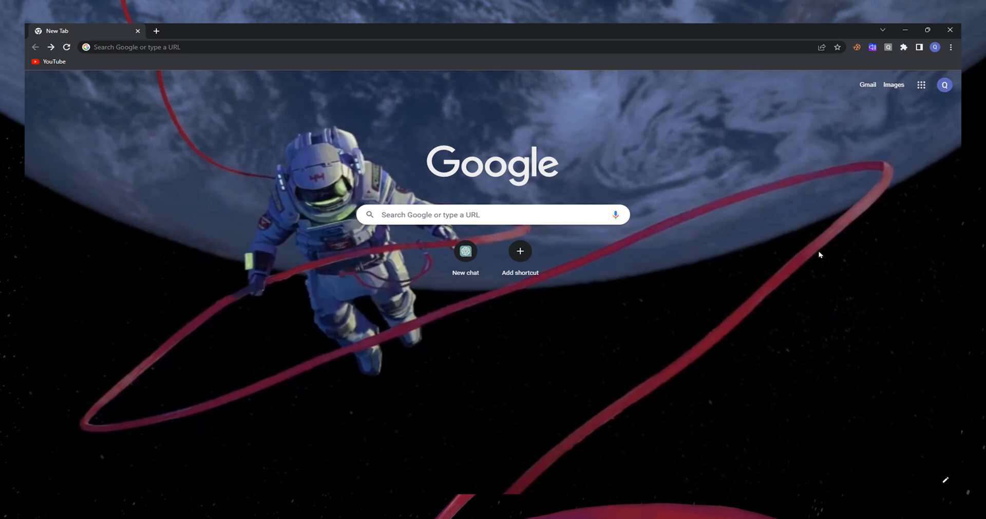
pyautogui.moveTo(888, 189)
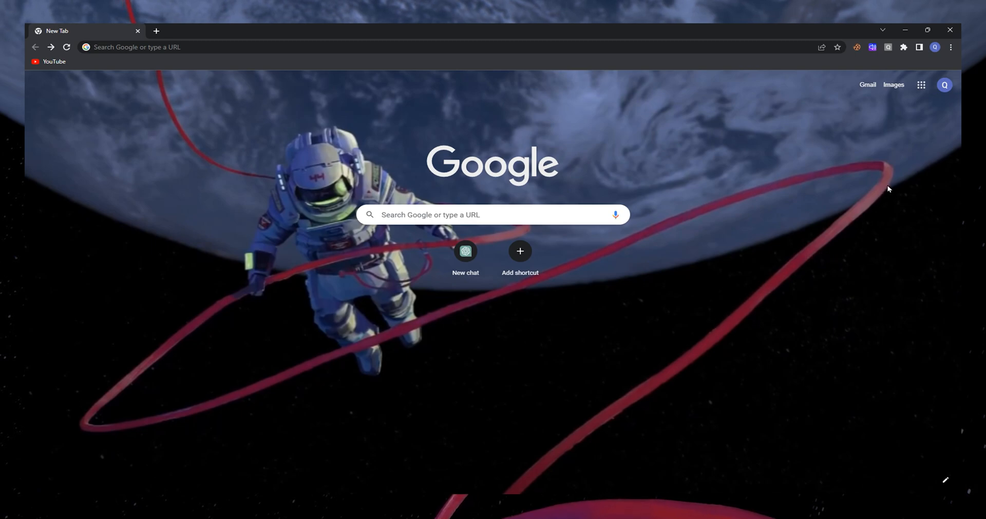
# - Choose 'Add another account' from the Google profile menu at the top right
pyautogui.click(944, 85)
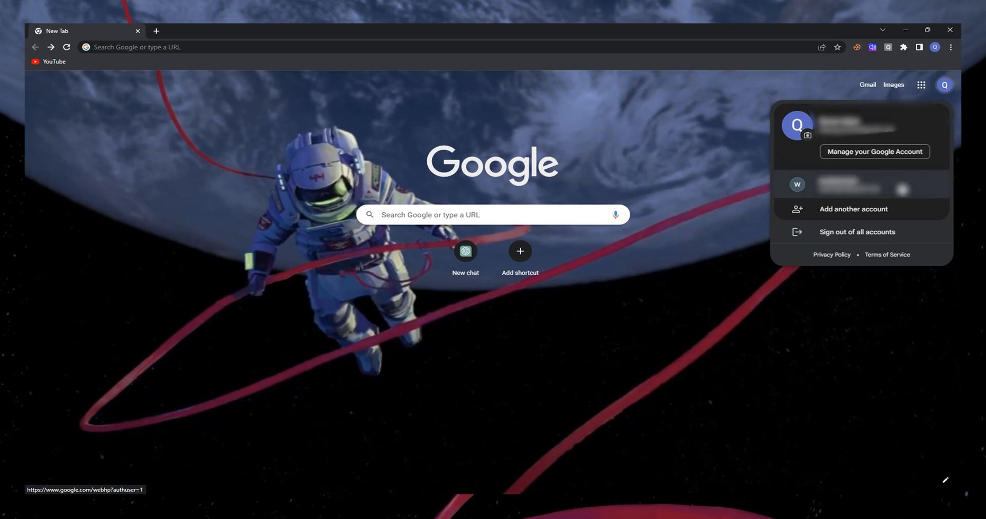
pyautogui.moveTo(798, 189)
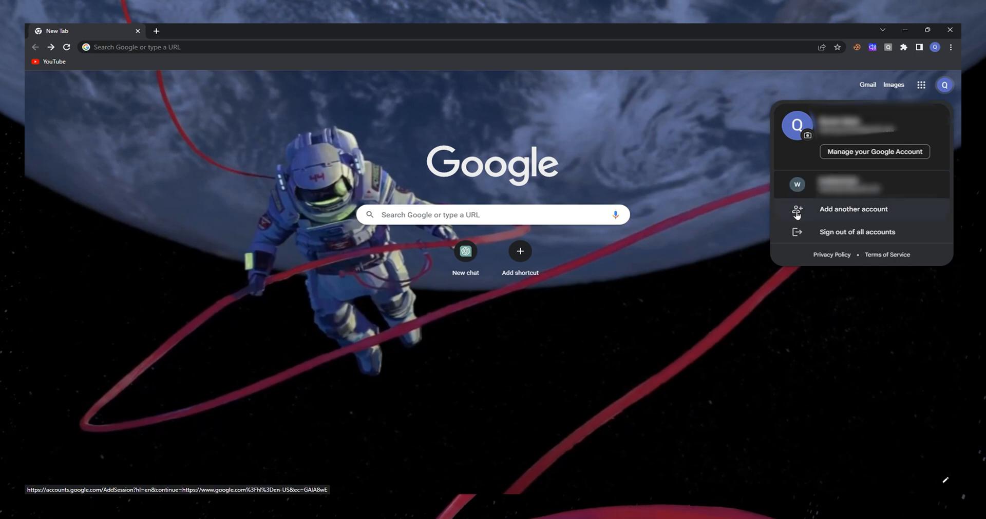
pyautogui.moveTo(875, 212)
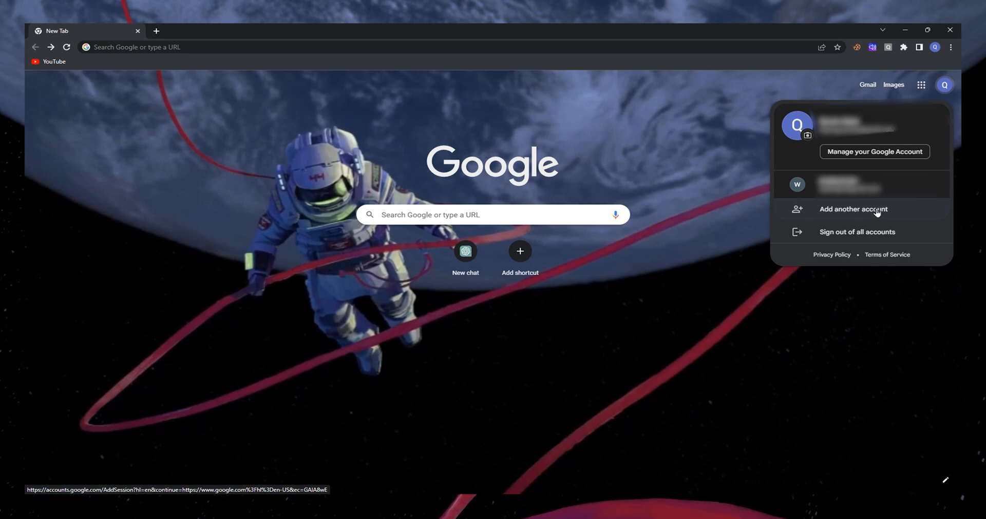
pyautogui.click(853, 210)
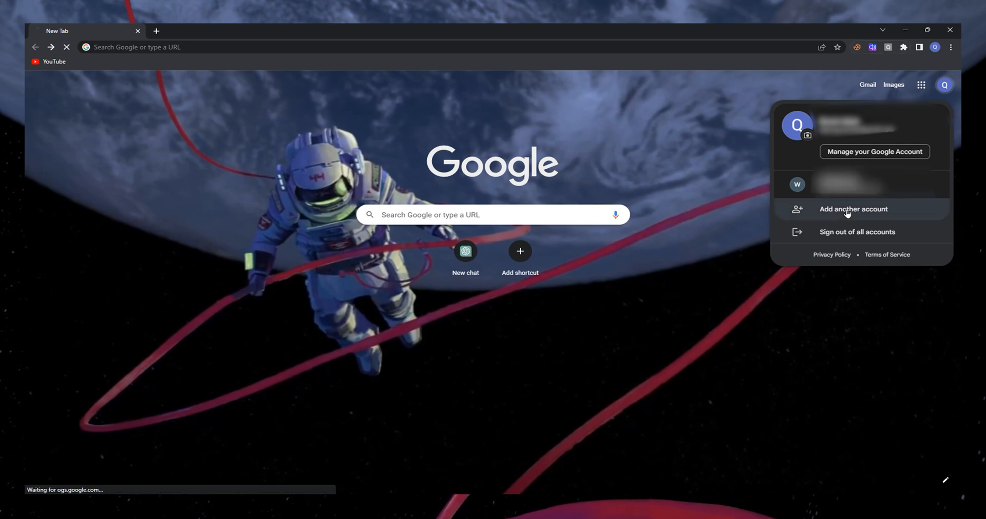
# - Enter the second account's email from the saved suggestions and continue with Next
pyautogui.click(853, 208)
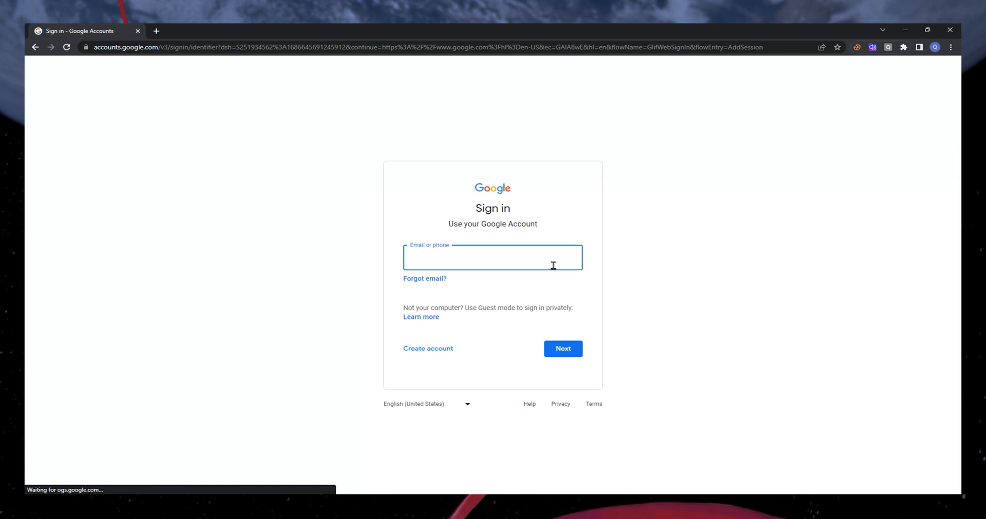
pyautogui.click(492, 257)
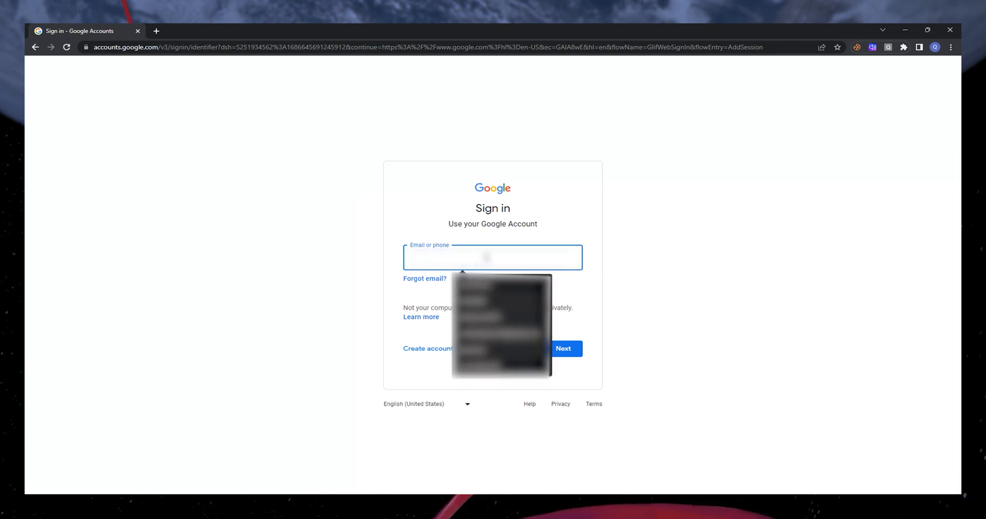
pyautogui.click(558, 347)
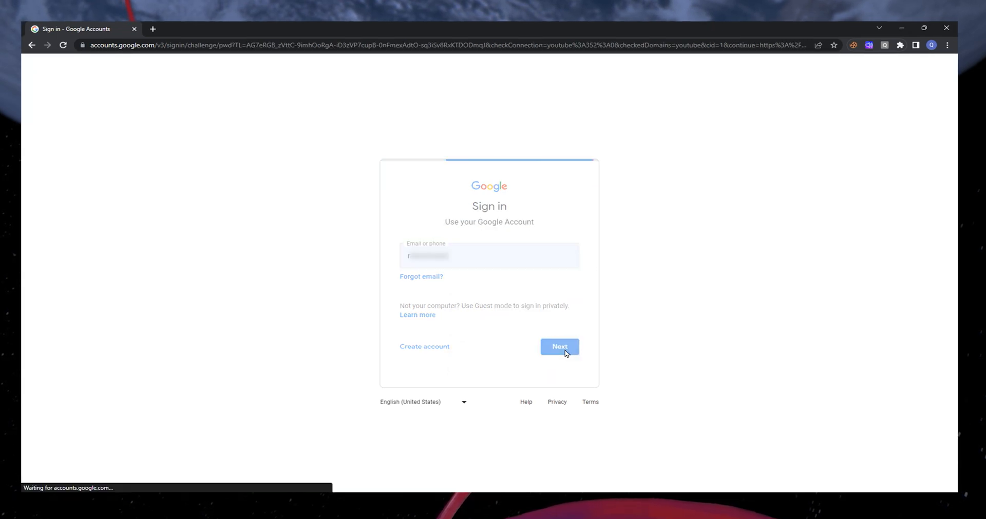